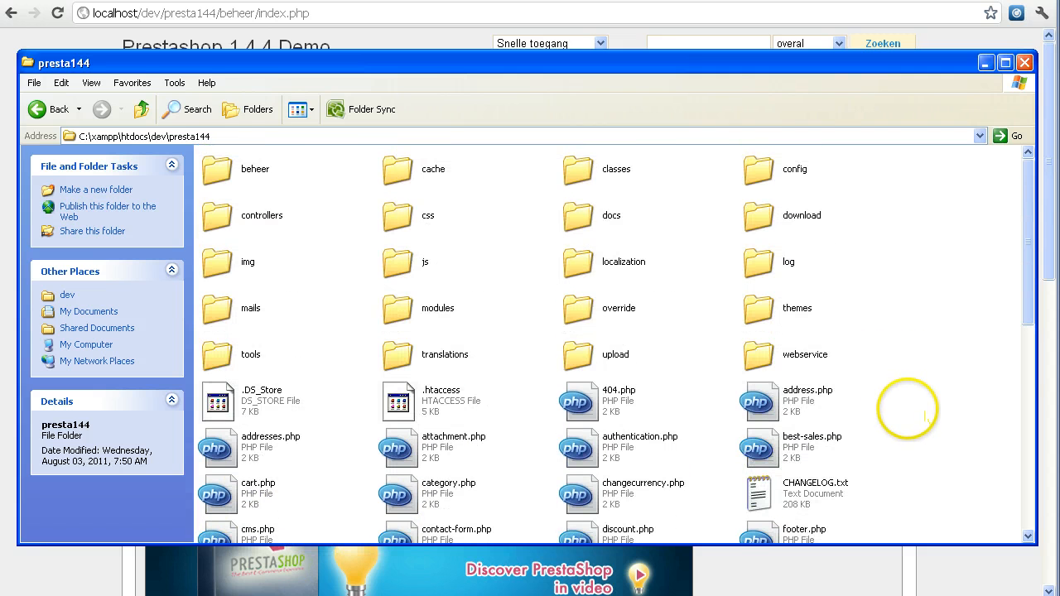
Step: Scroll down through the presta144 root folder's files in Explorer
scroll("down", 3)
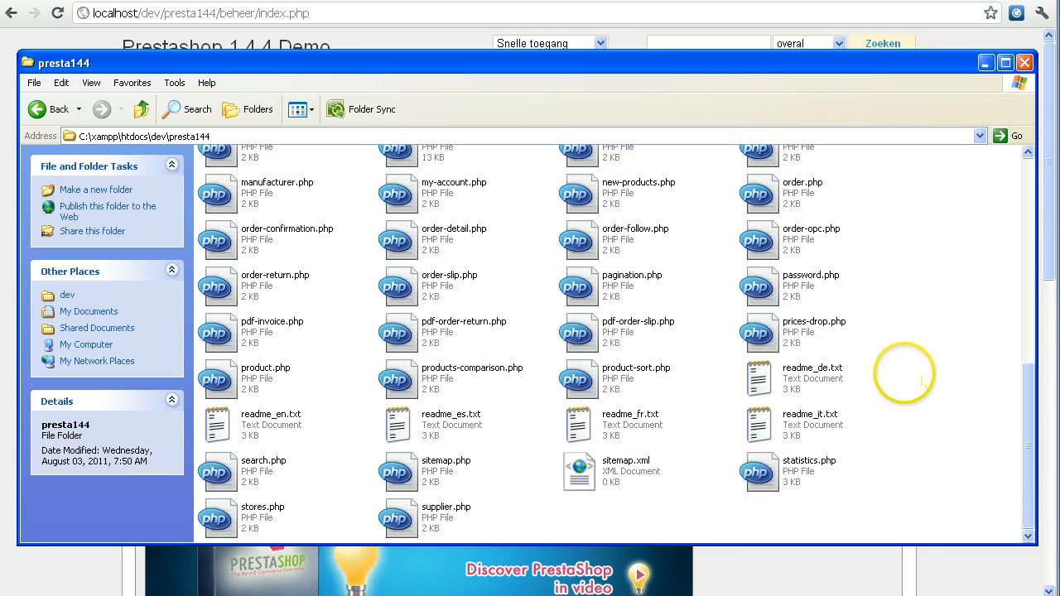
mouse_move(560, 549)
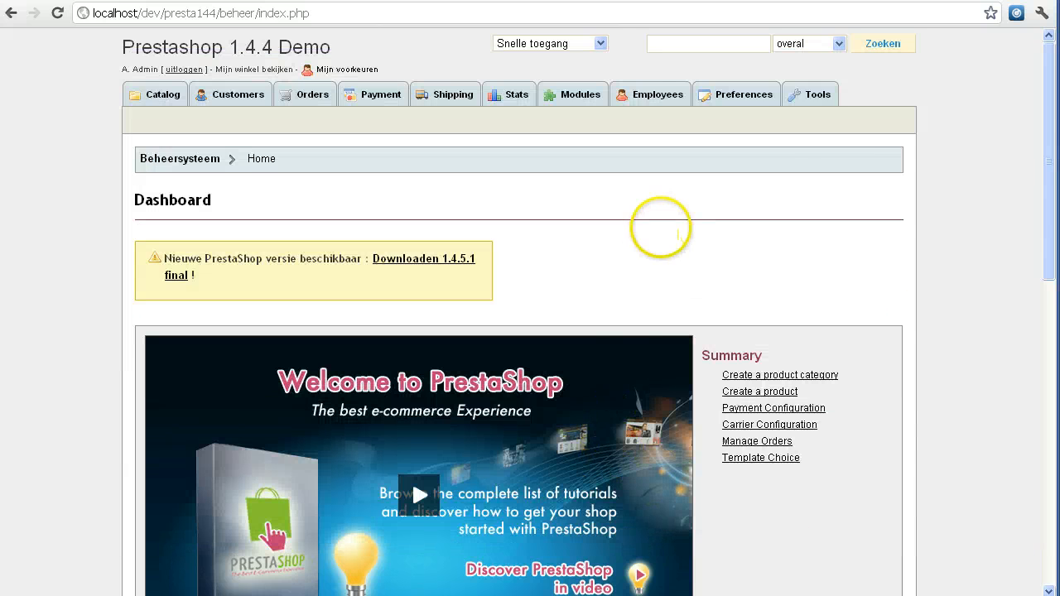
Step: Run the Robots bestand generator under Tools > Generators to create robots.txt
left_click(817, 93)
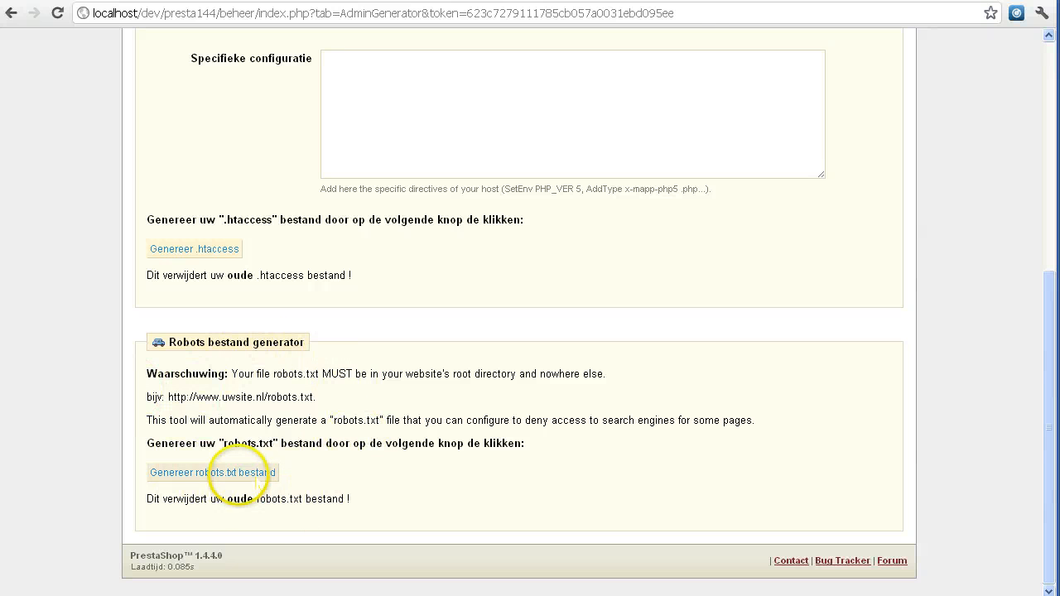
left_click(209, 472)
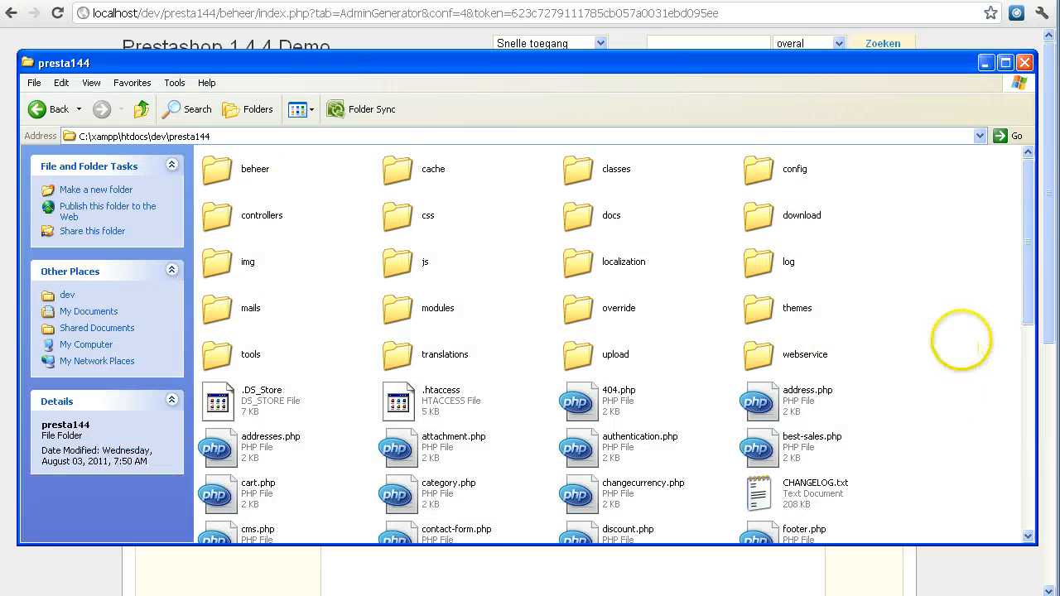
Step: Scroll through the generated robots.txt Disallow rules in Notepad++ and close the file
scroll("down", 3)
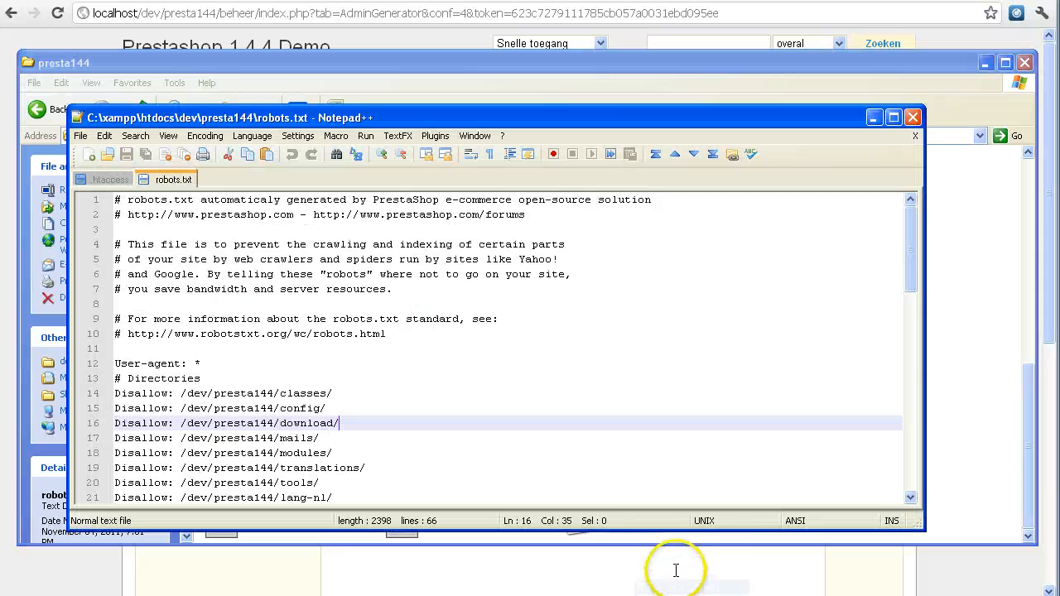
scroll("down", 3)
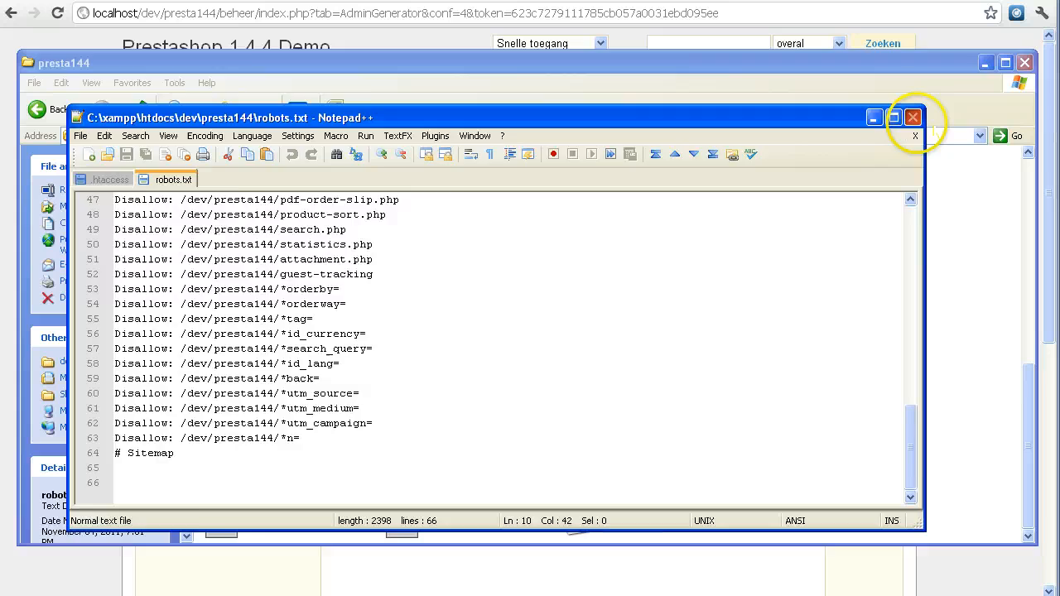
left_click(915, 116)
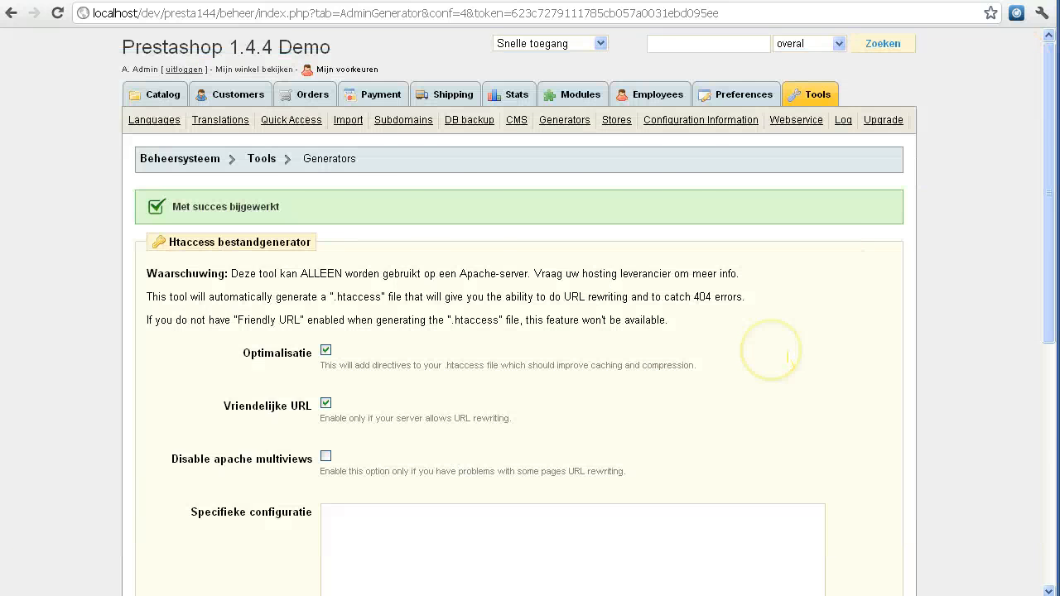
scroll("down", 3)
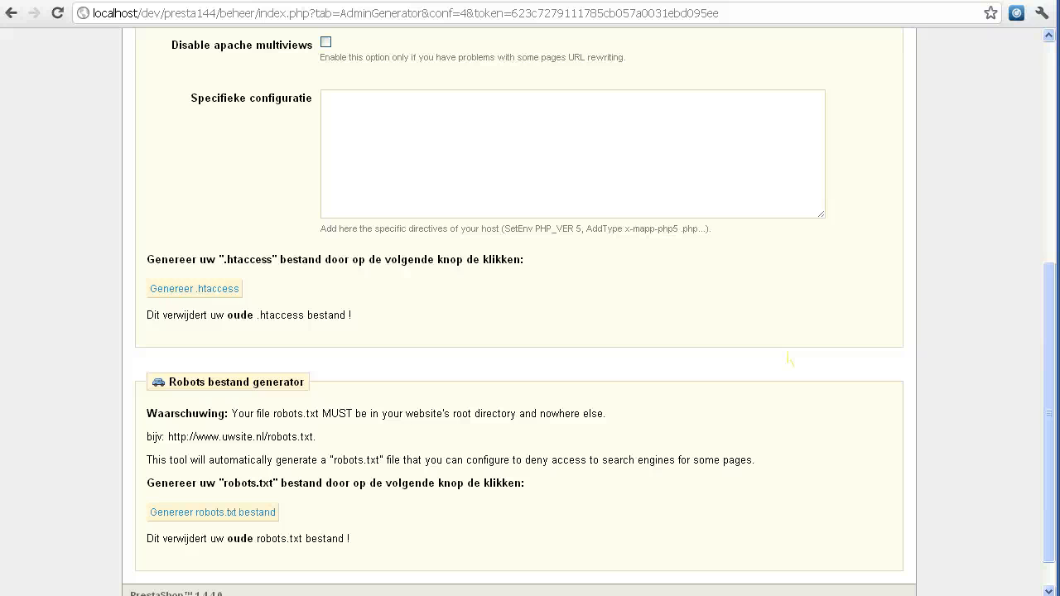
mouse_move(555, 378)
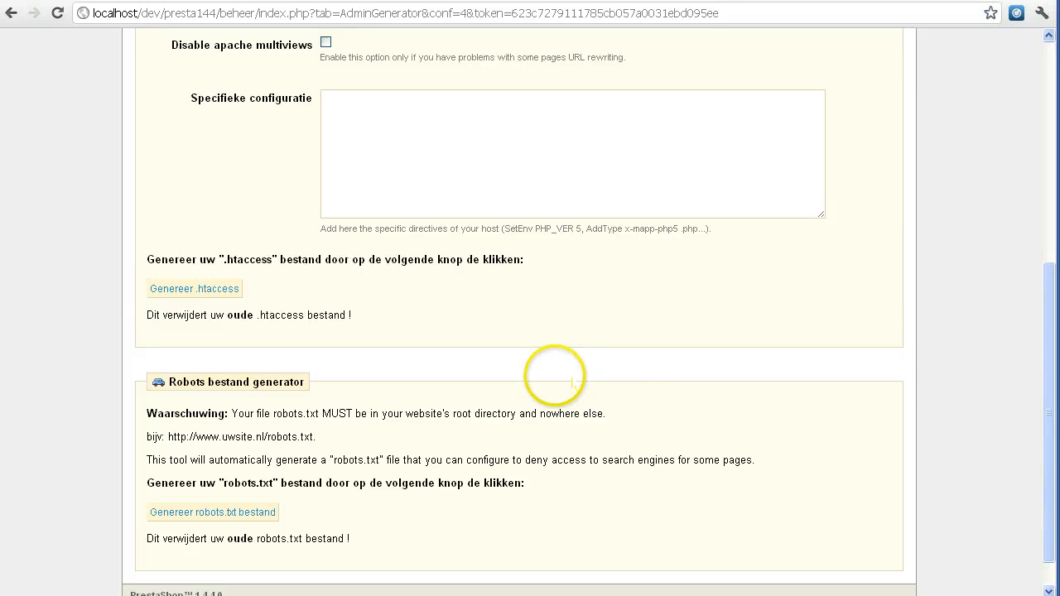